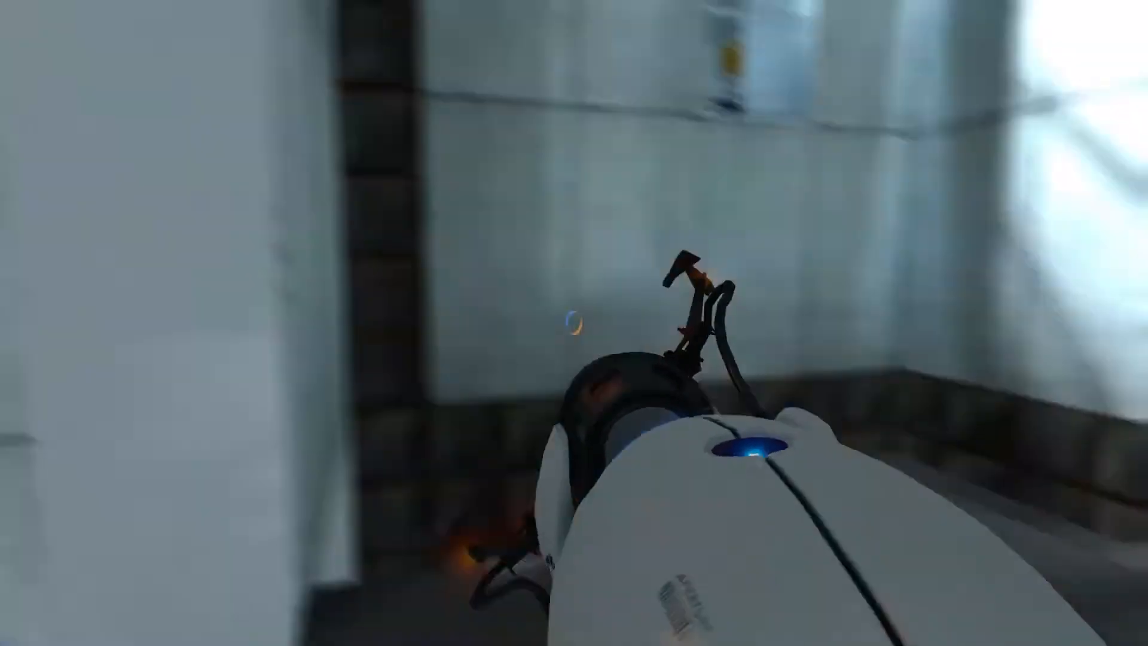
mouse_move(574, 323)
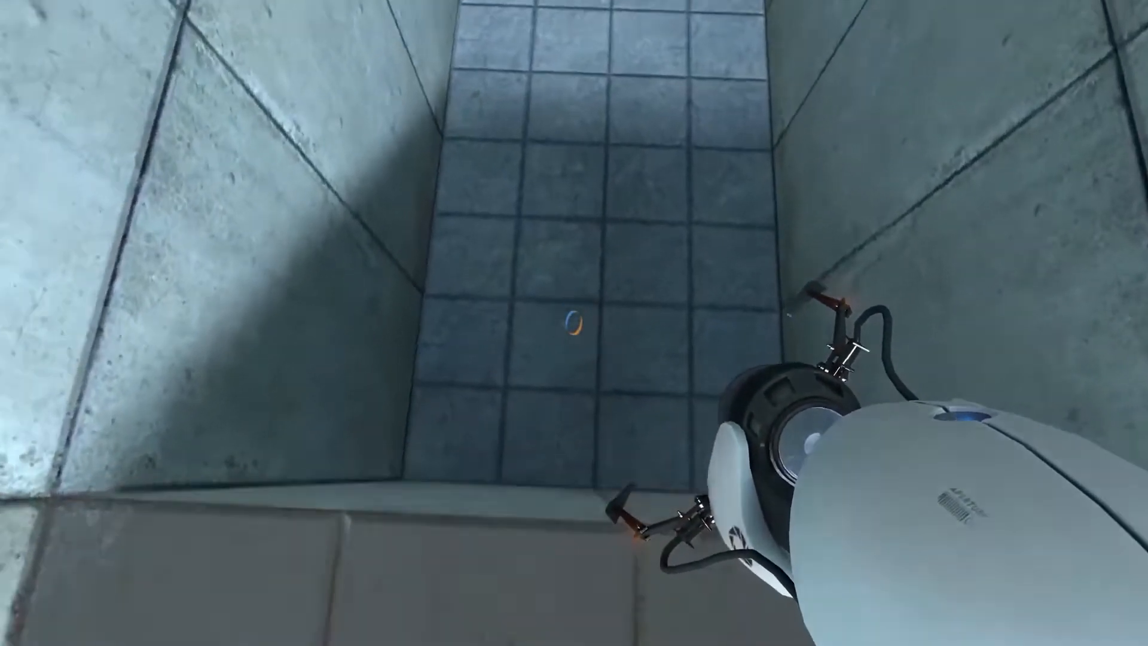
- Fire the orange portal onto the tiled floor at the bottom of the narrow shaft
left_click(571, 326)
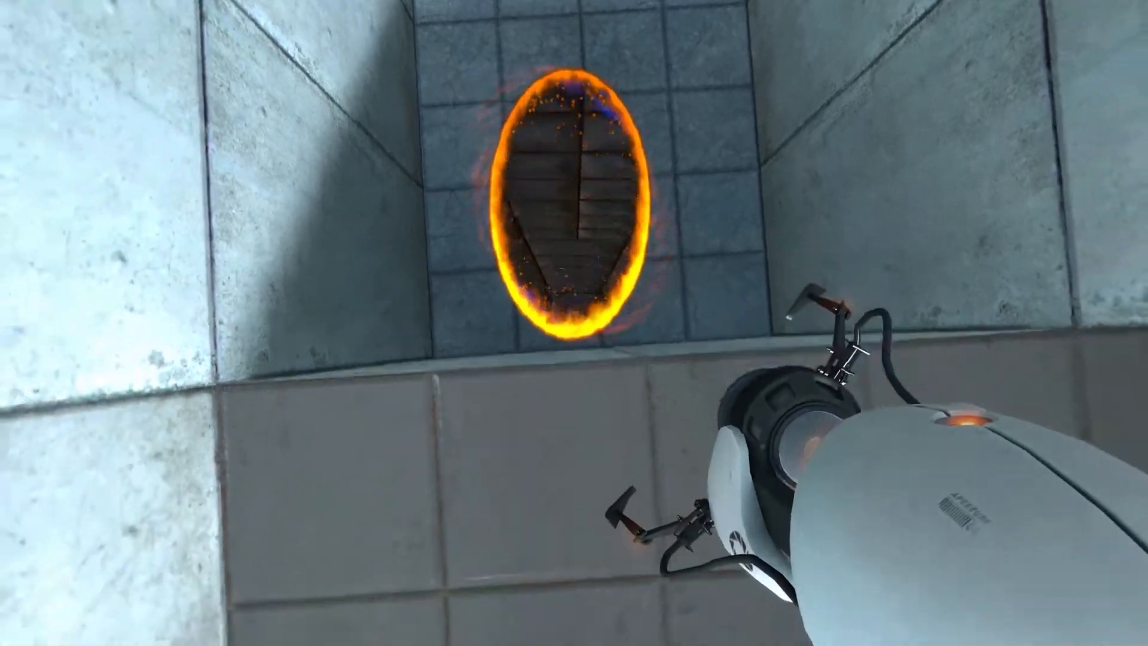